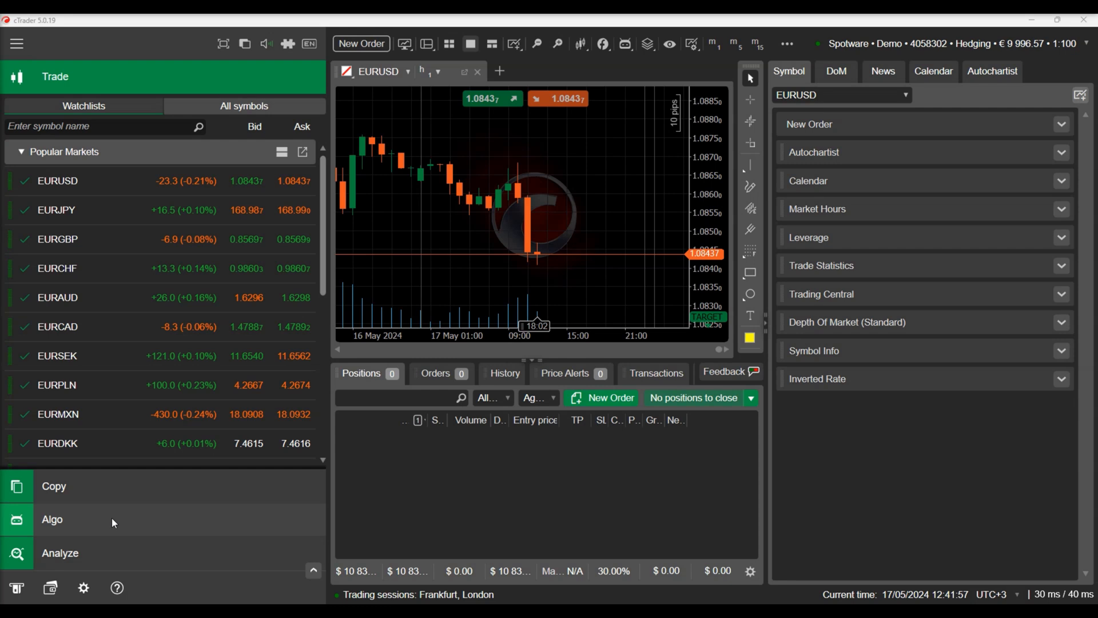
Show the Algo section and scroll the cBots list down to Sample RSI cBot
{"action": "left_click", "coordinate": [51, 519]}
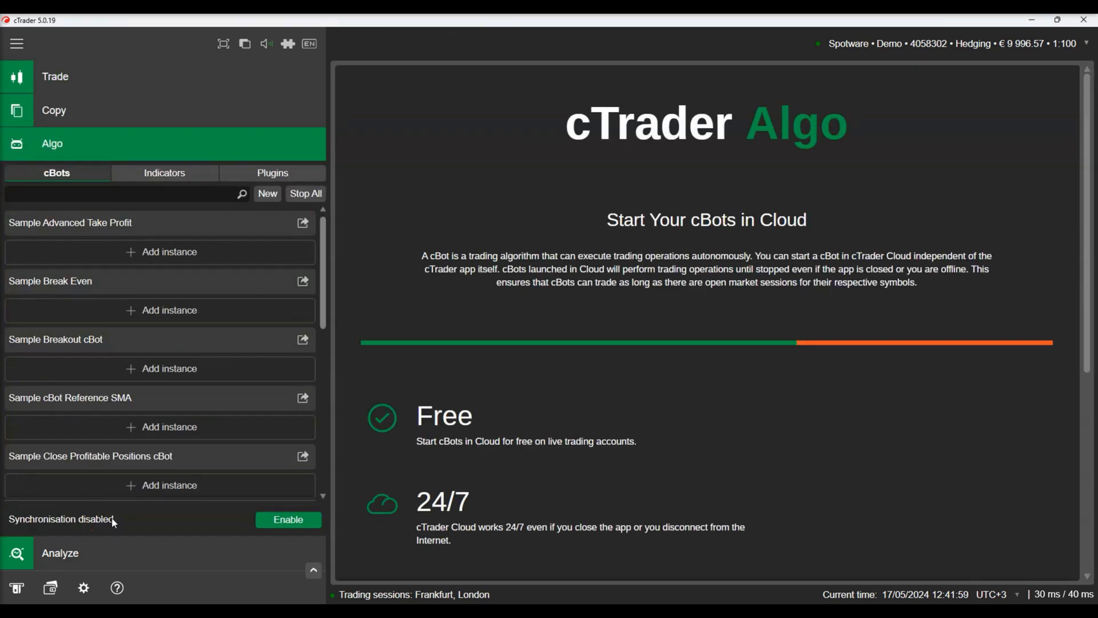
{"action": "scroll", "scroll_direction": "down", "scroll_amount": 3}
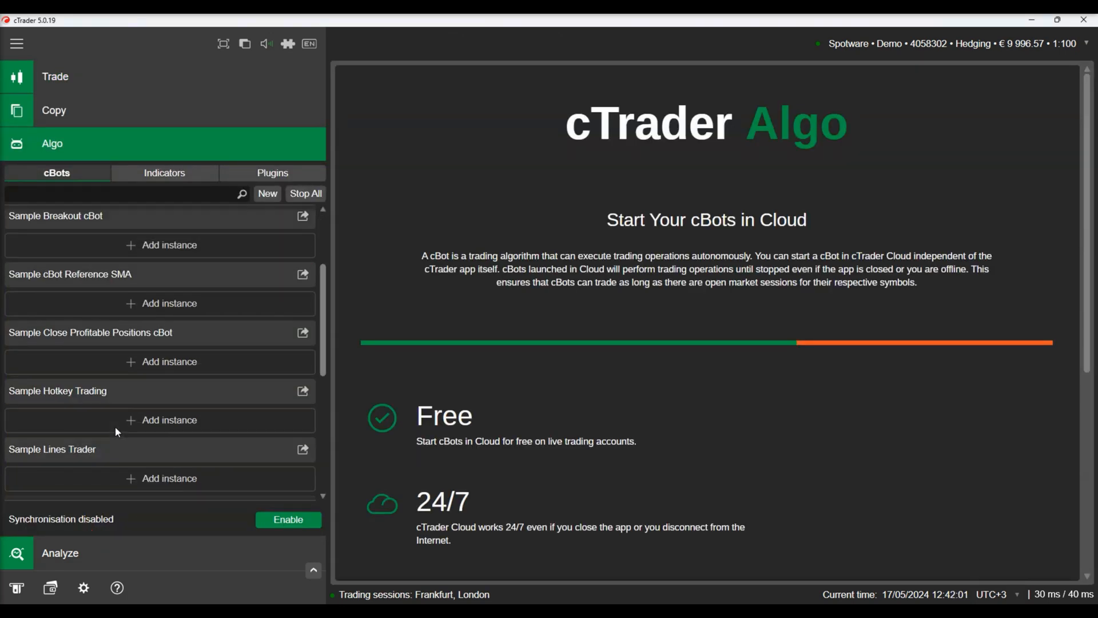
{"action": "scroll", "scroll_direction": "down", "scroll_amount": 3}
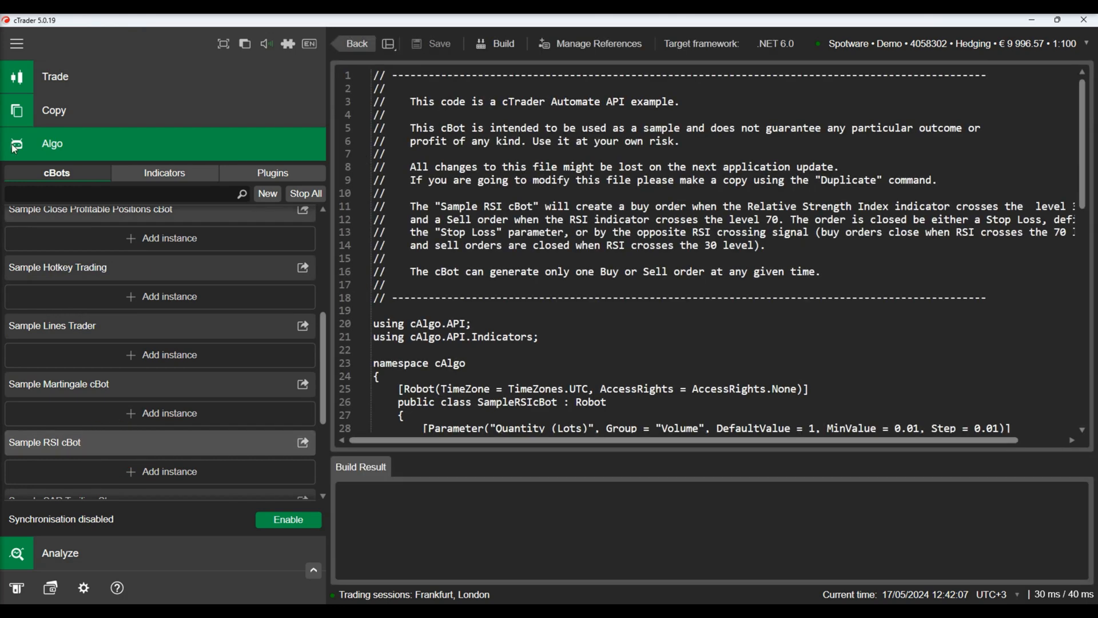
{"action": "mouse_move", "coordinate": [18, 43]}
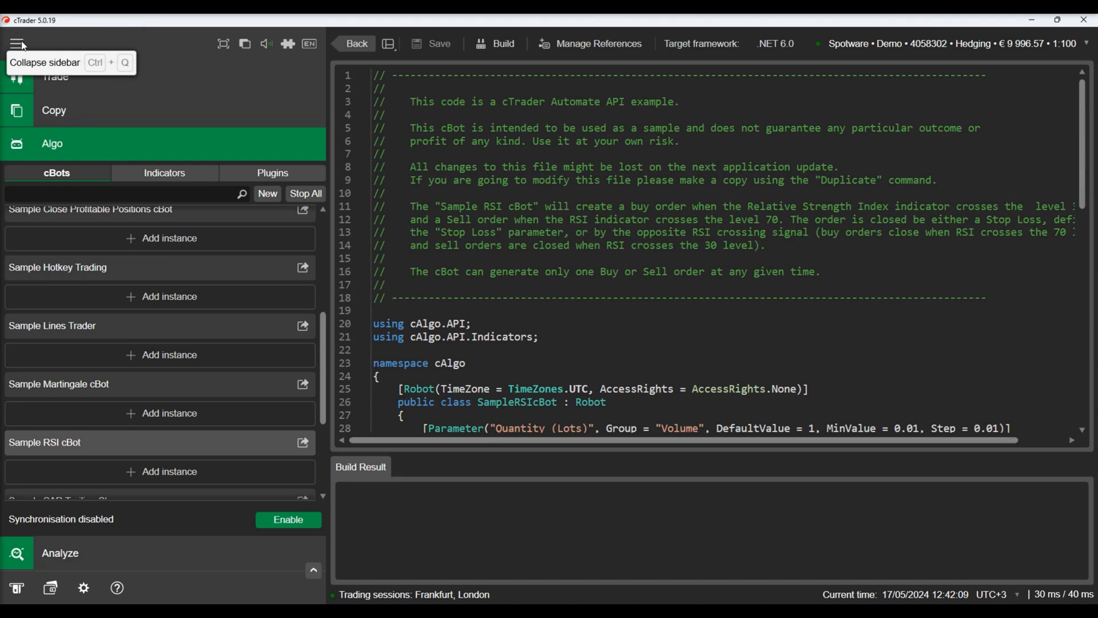
Collapse the sidebar and send the Sample RSI cBot code to Visual Studio for editing
{"action": "left_click", "coordinate": [19, 42]}
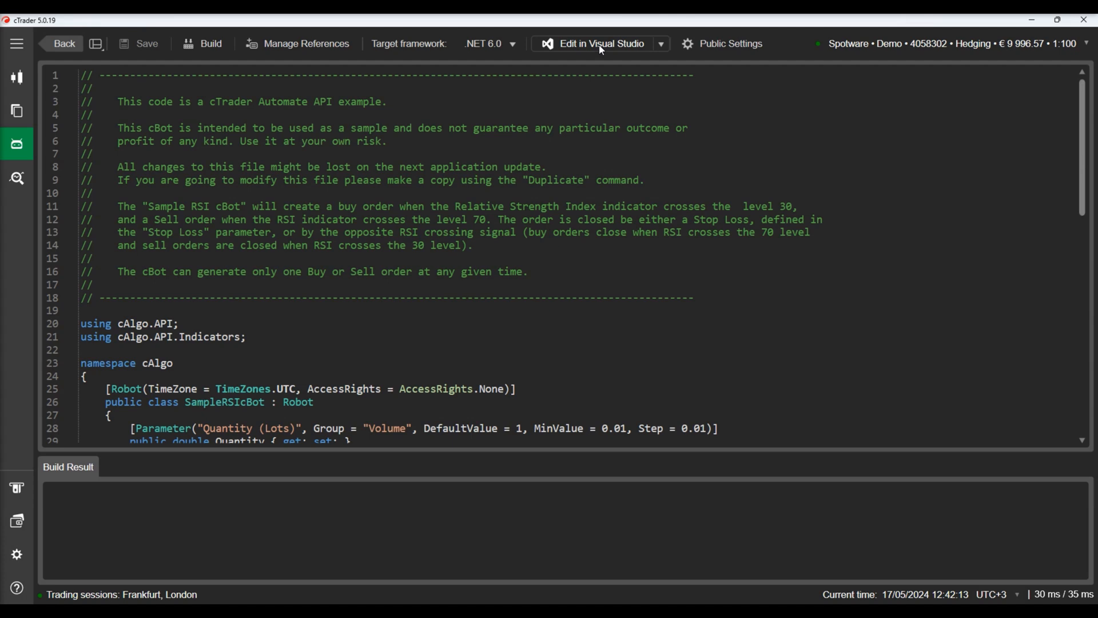
{"action": "left_click", "coordinate": [597, 44]}
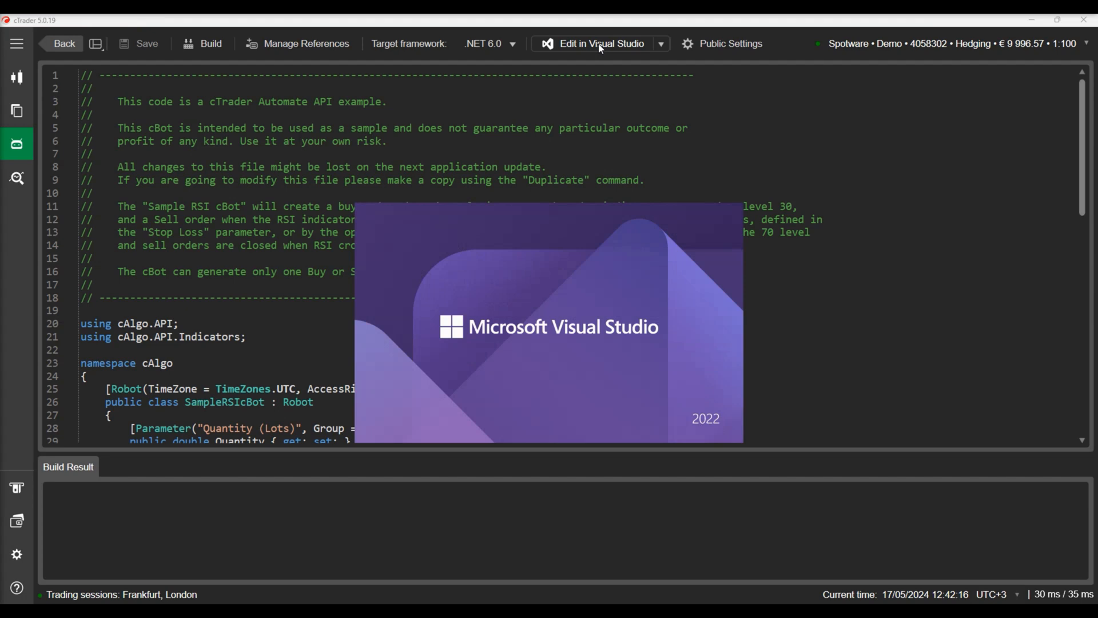
Scroll to the Robot attribute and select the None value of AccessRights for replacement
{"action": "left_click", "coordinate": [597, 44]}
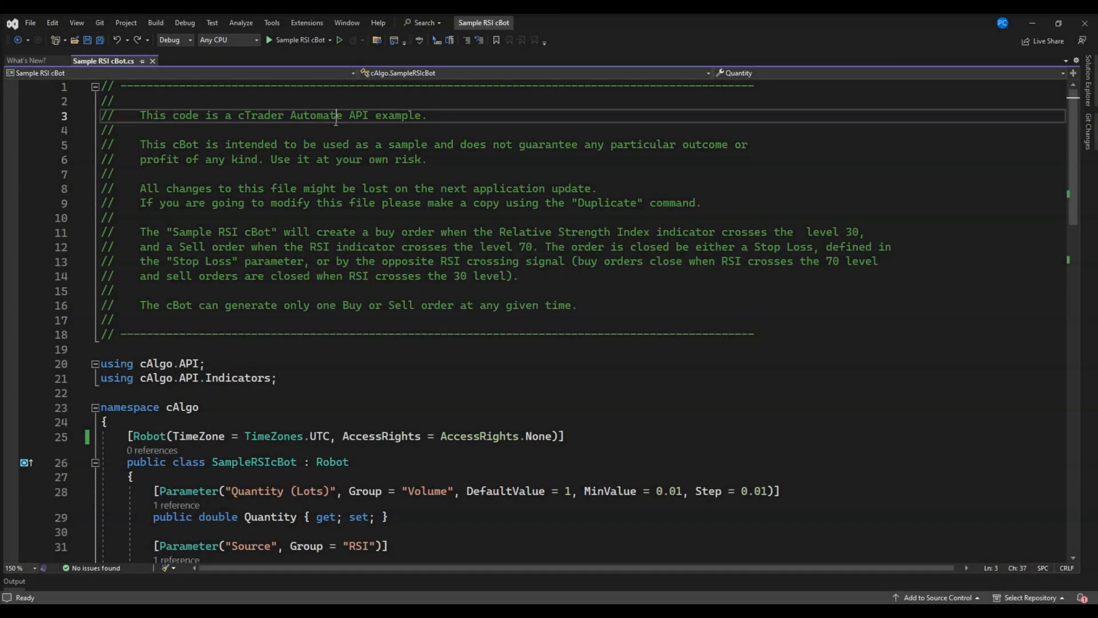
{"action": "left_click", "coordinate": [235, 35]}
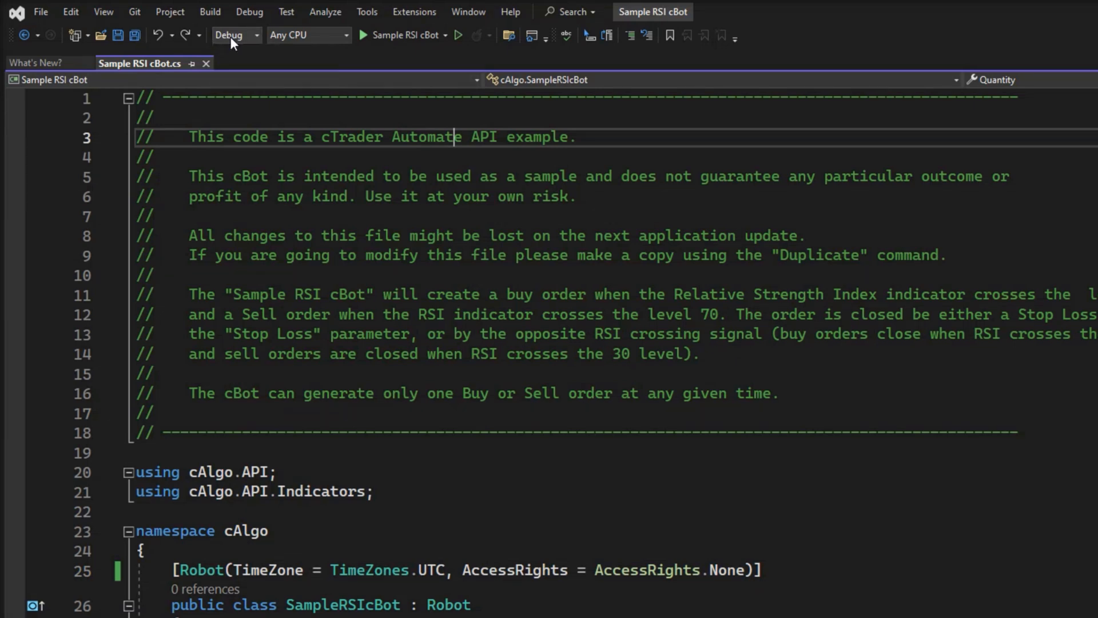
{"action": "scroll", "scroll_direction": "down", "scroll_amount": 3}
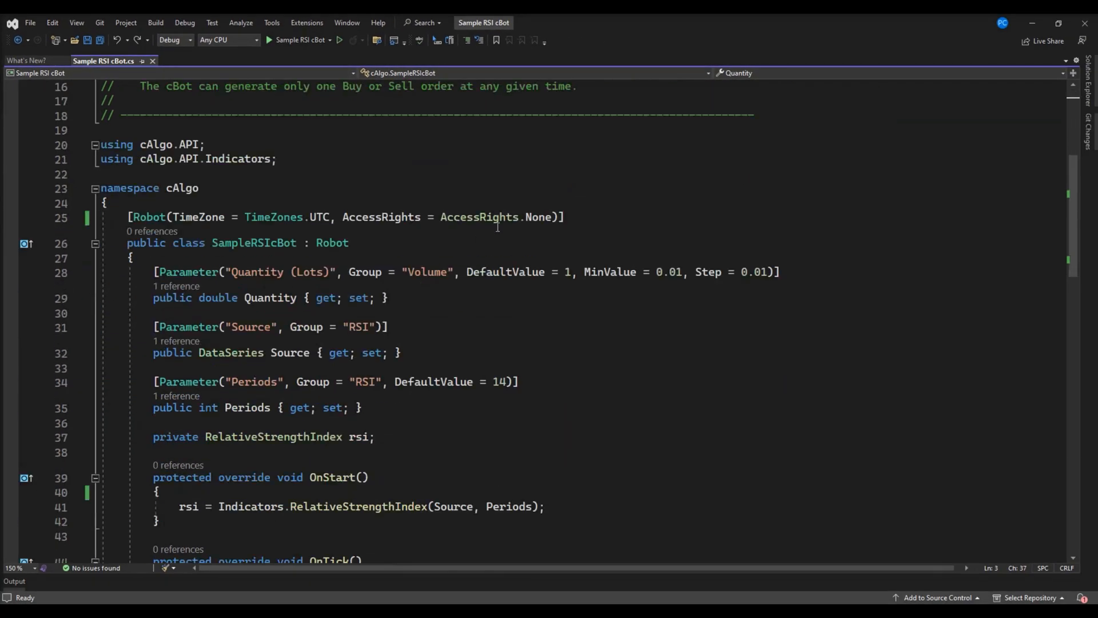
{"action": "double_click", "coordinate": [539, 217]}
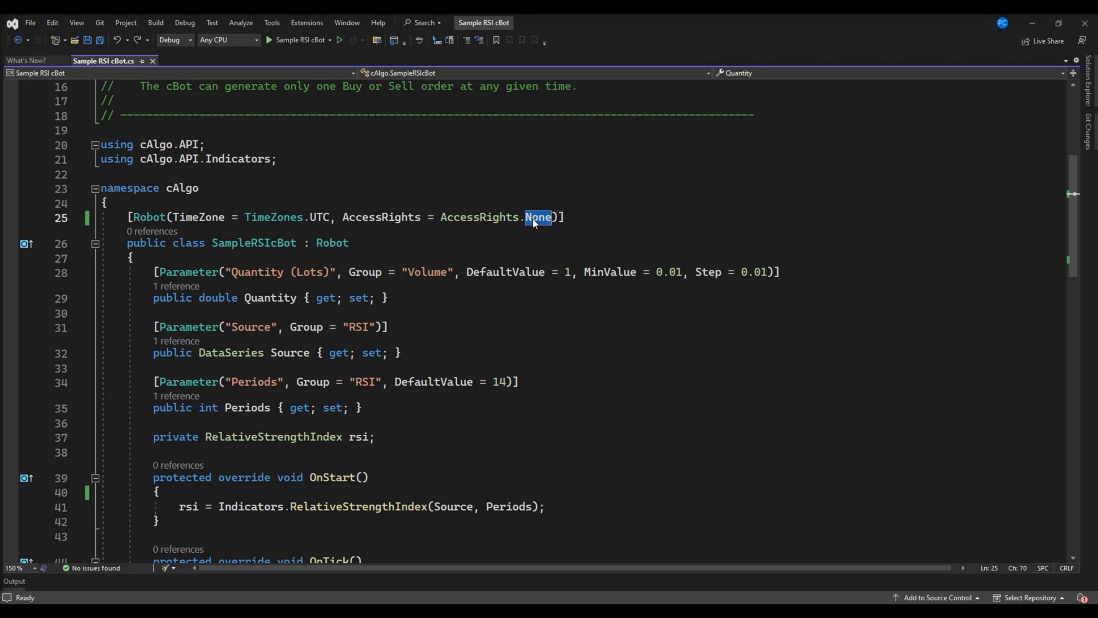
Set AccessRights to FullAccess and add a Debugger.Launch call with a 'Debbuger lau...' failure message in OnStart
{"action": "type", "text": "FullAccess"}
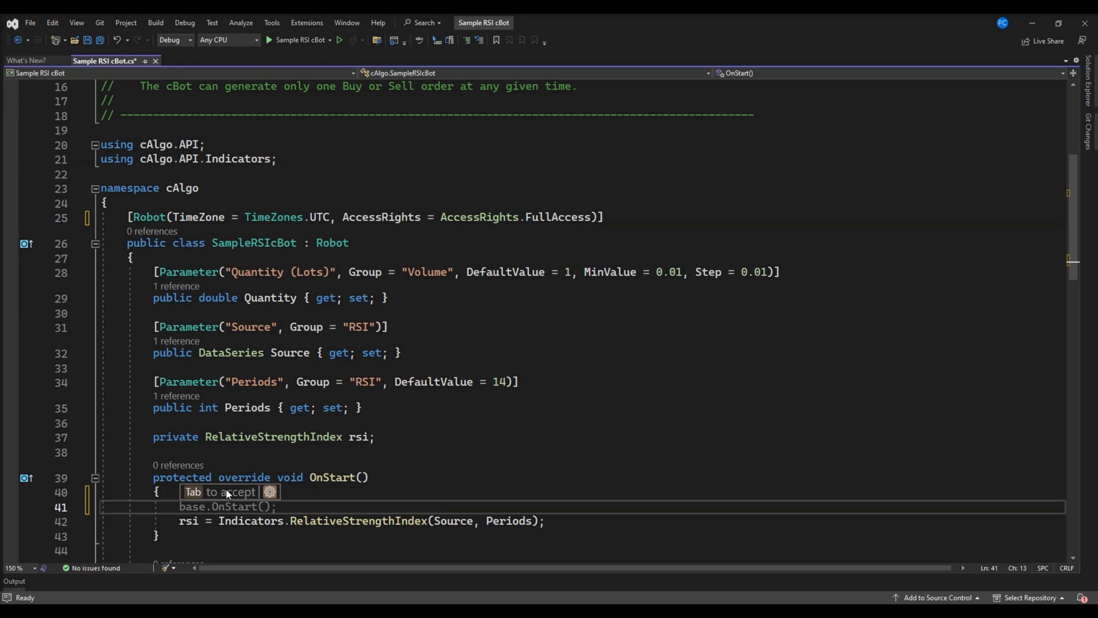
{"action": "type", "text": "var res"}
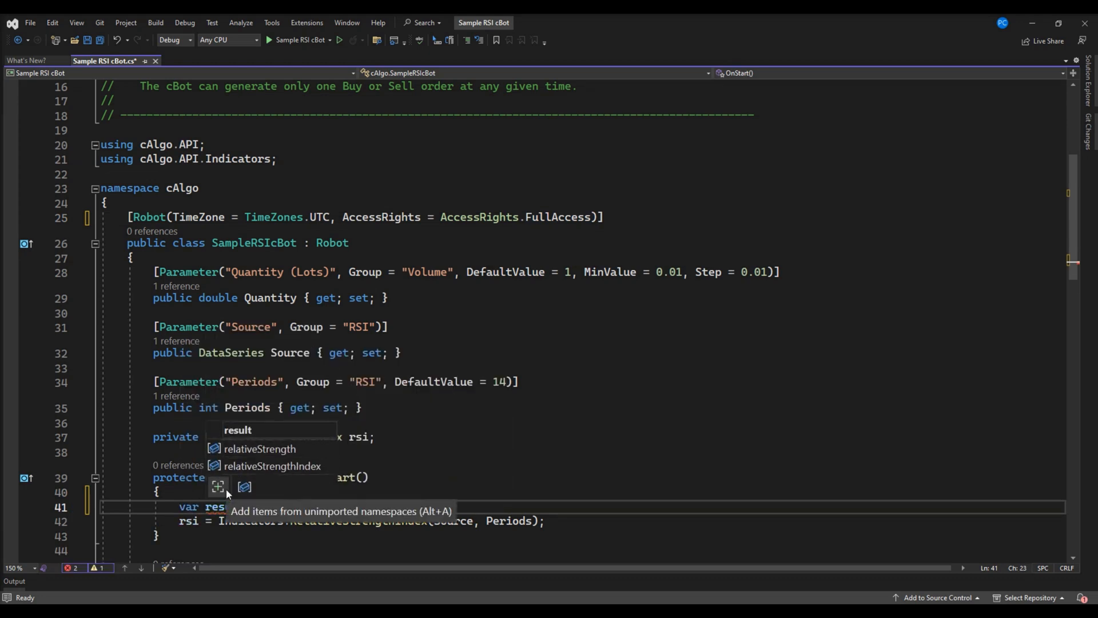
{"action": "type", "text": "ult = Sys"}
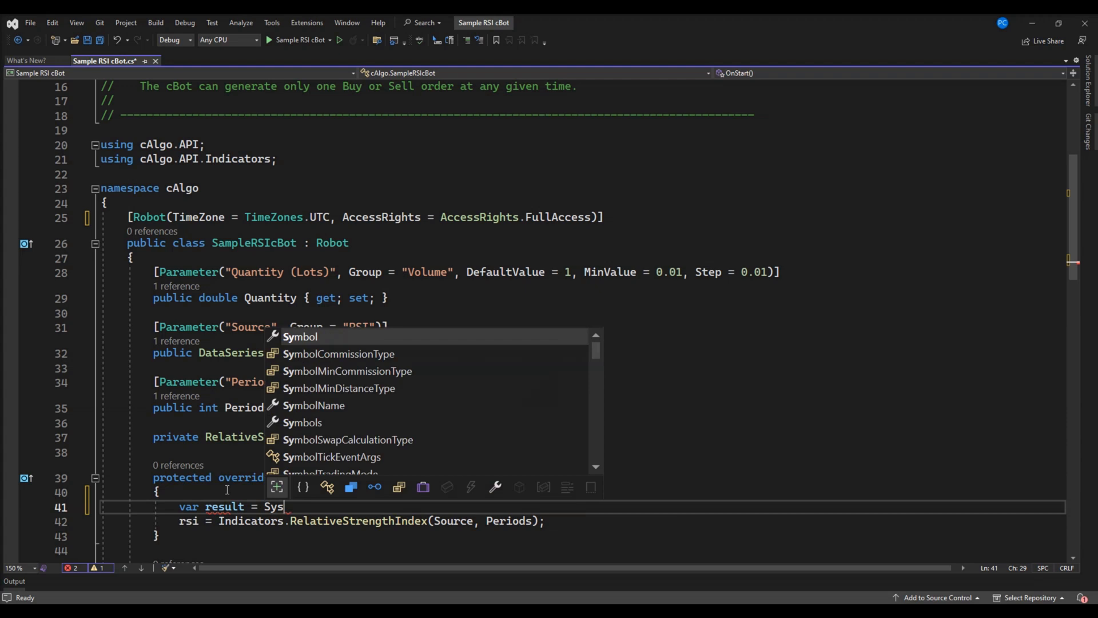
{"action": "type", "text": "tem.Diagnostics.Debugger.Launch();"}
{"action": "type", "text": "Print"}
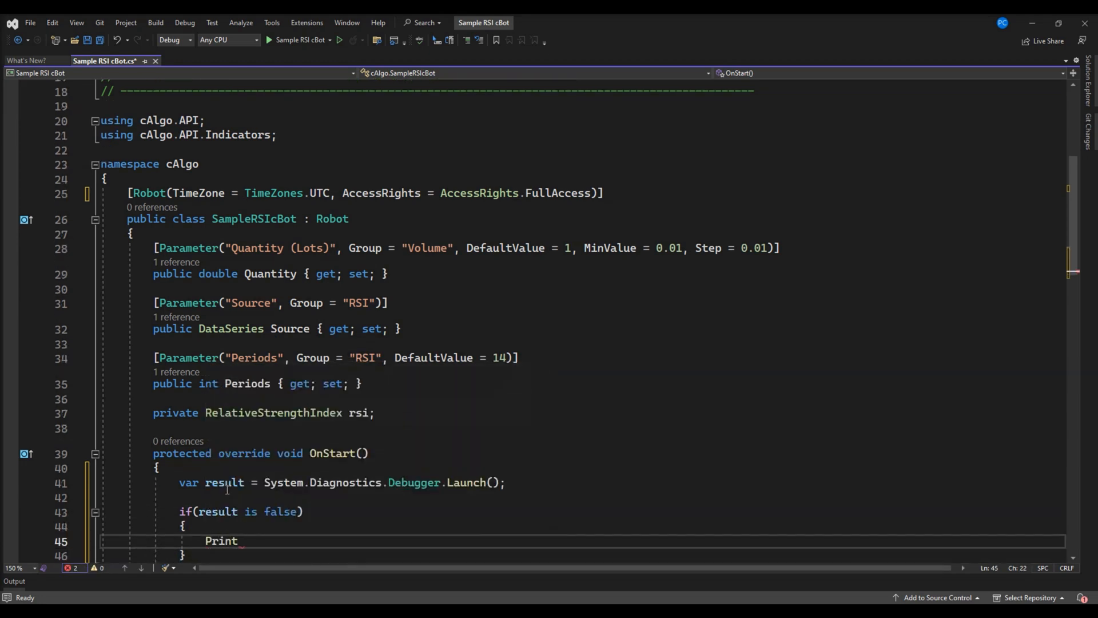
{"action": "type", "text": "(\"Debbuger lau\")"}
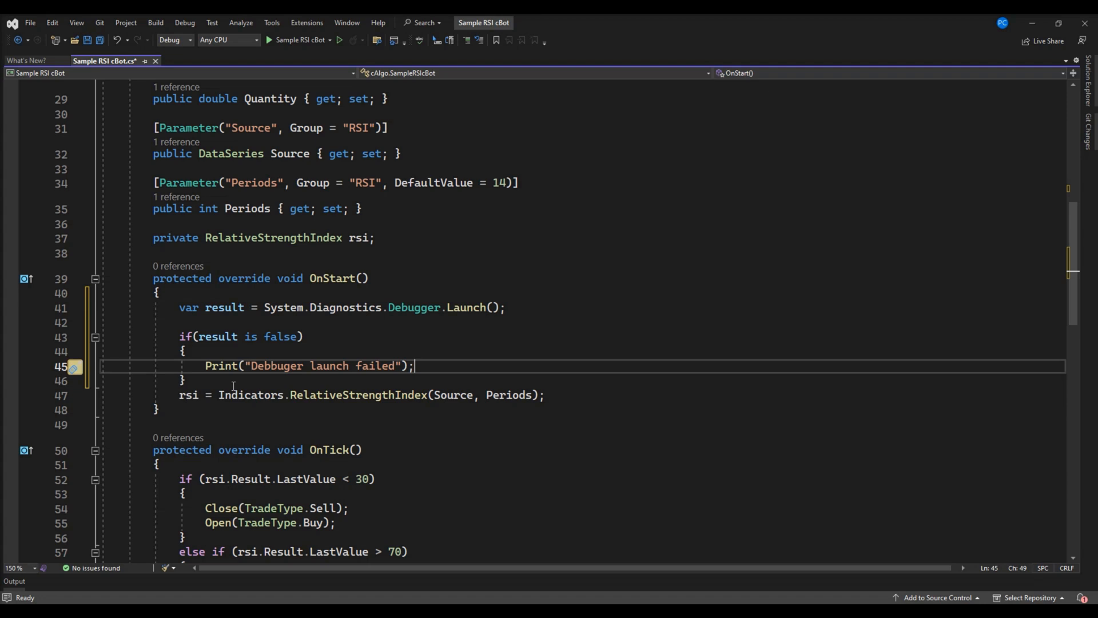
{"action": "left_click", "coordinate": [185, 381]}
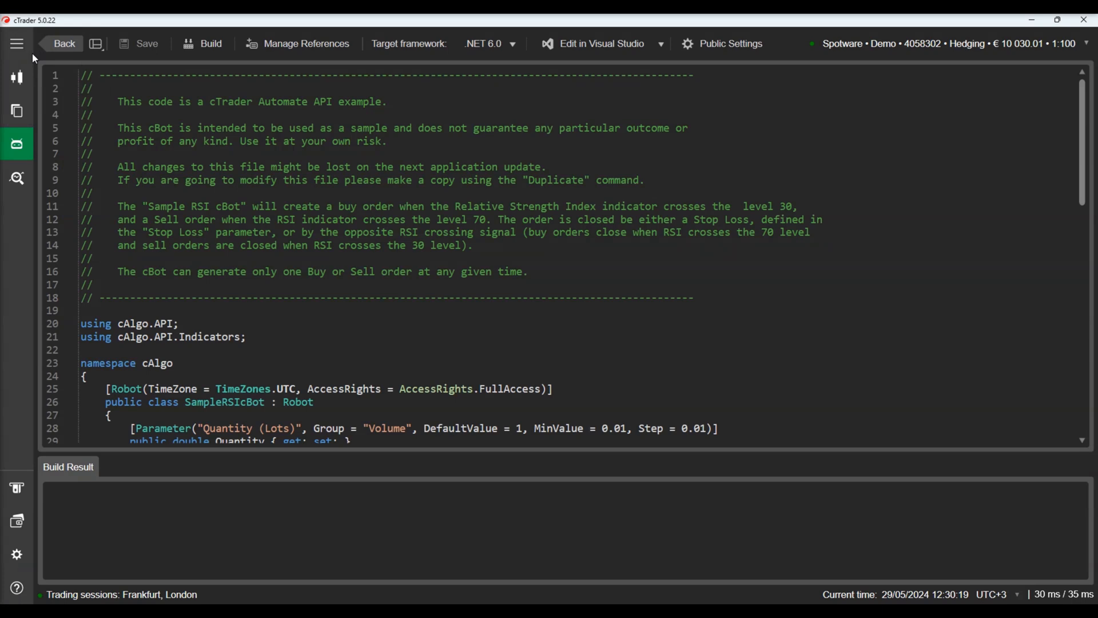
Create a local AUDCAD h1 instance of Sample RSI cBot and start it running
{"action": "left_click", "coordinate": [16, 43]}
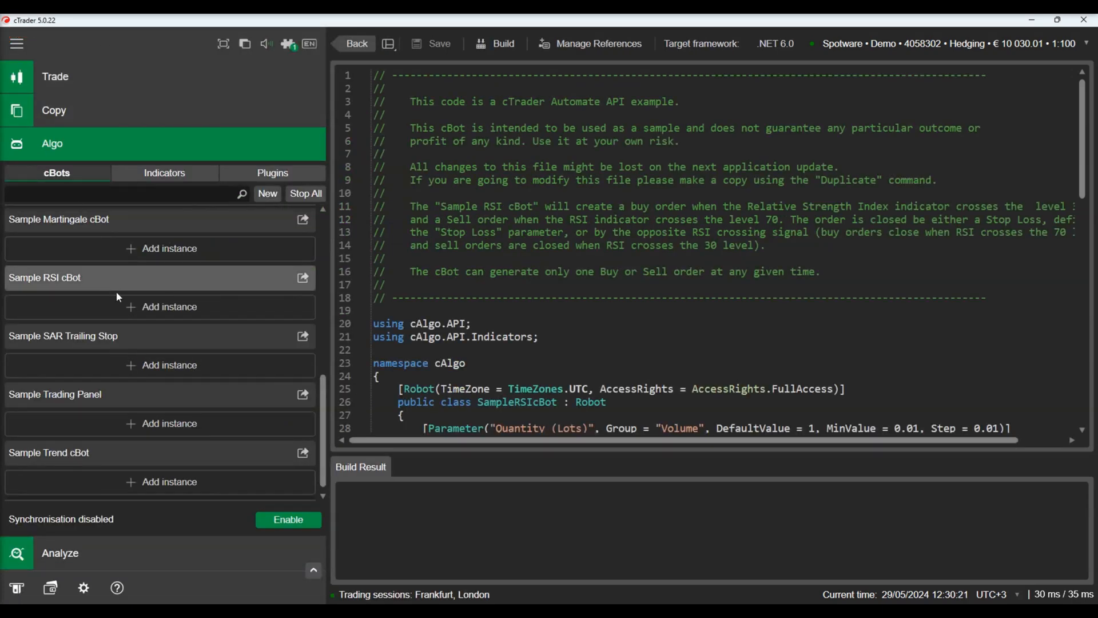
{"action": "left_click", "coordinate": [170, 307]}
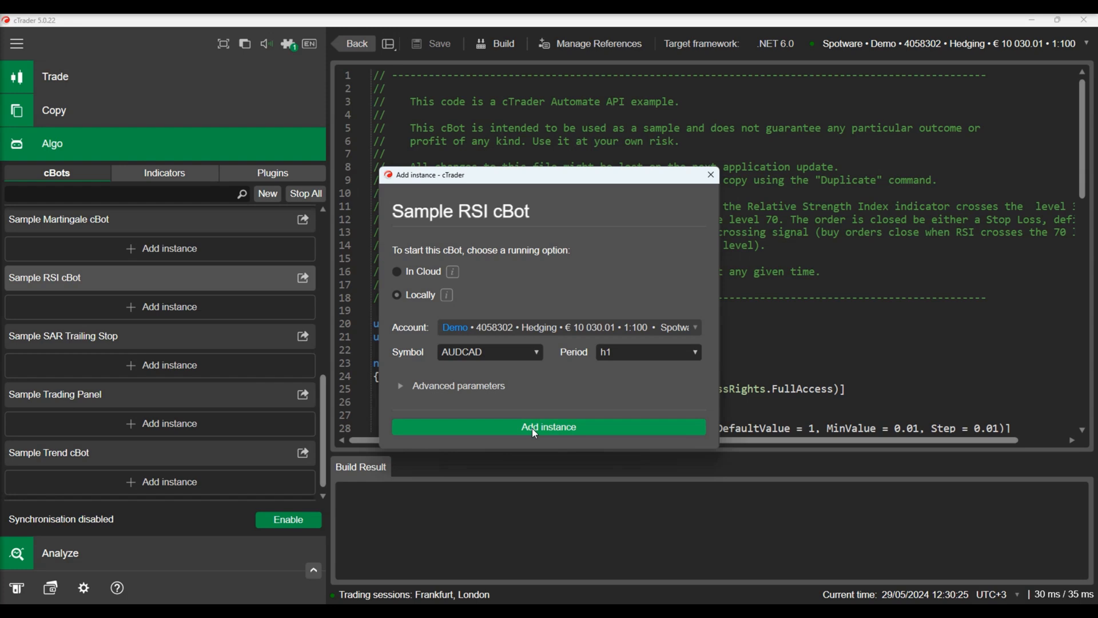
{"action": "left_click", "coordinate": [548, 426]}
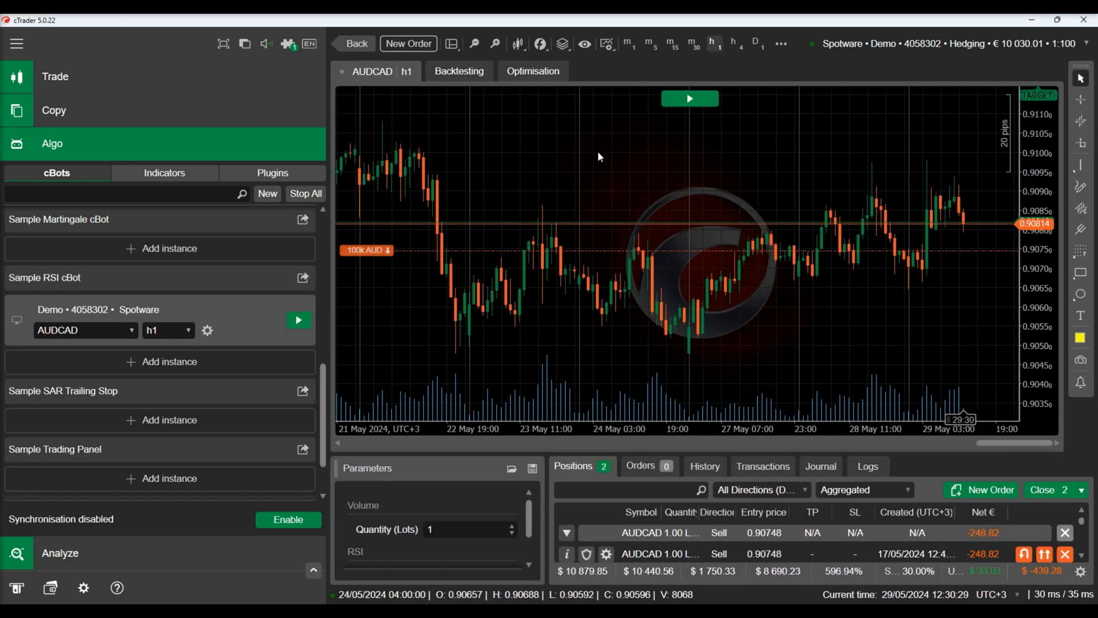
{"action": "left_click", "coordinate": [689, 98]}
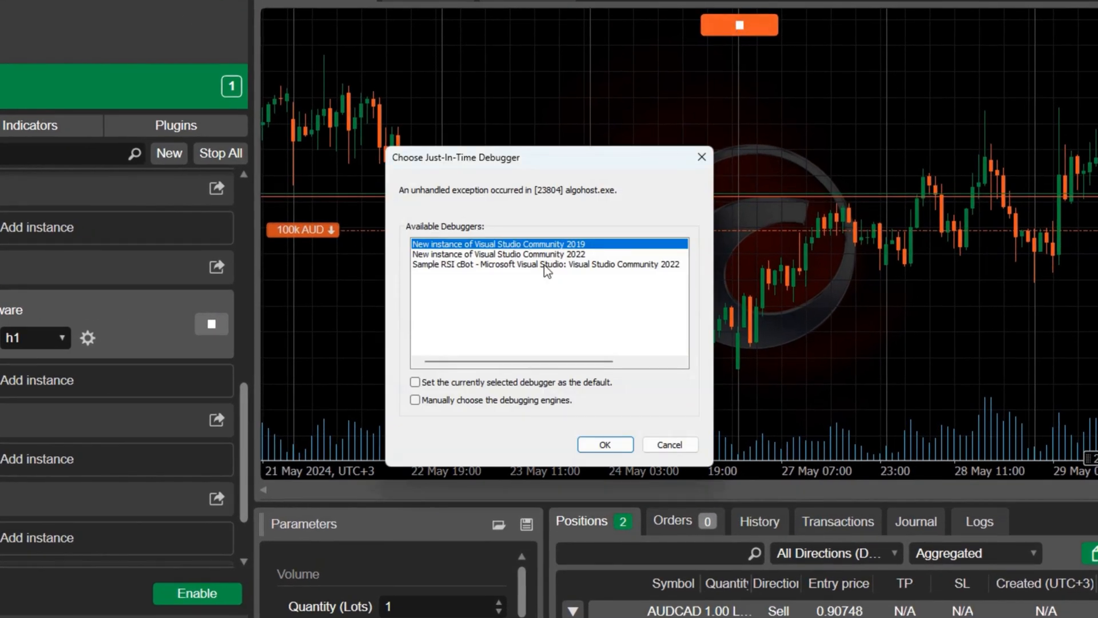
Attach the open Sample RSI cBot Visual Studio 2022 session as the Just-In-Time debugger
{"action": "left_click", "coordinate": [670, 445]}
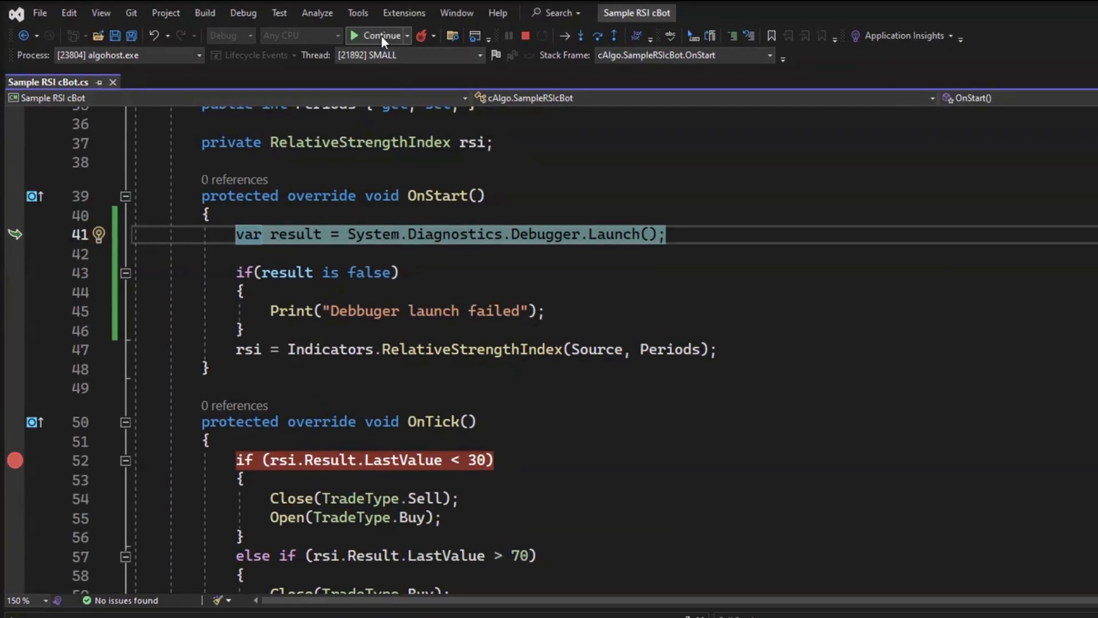
Continue execution so the cBot runs on to the OnTick breakpoint
{"action": "left_click", "coordinate": [376, 36]}
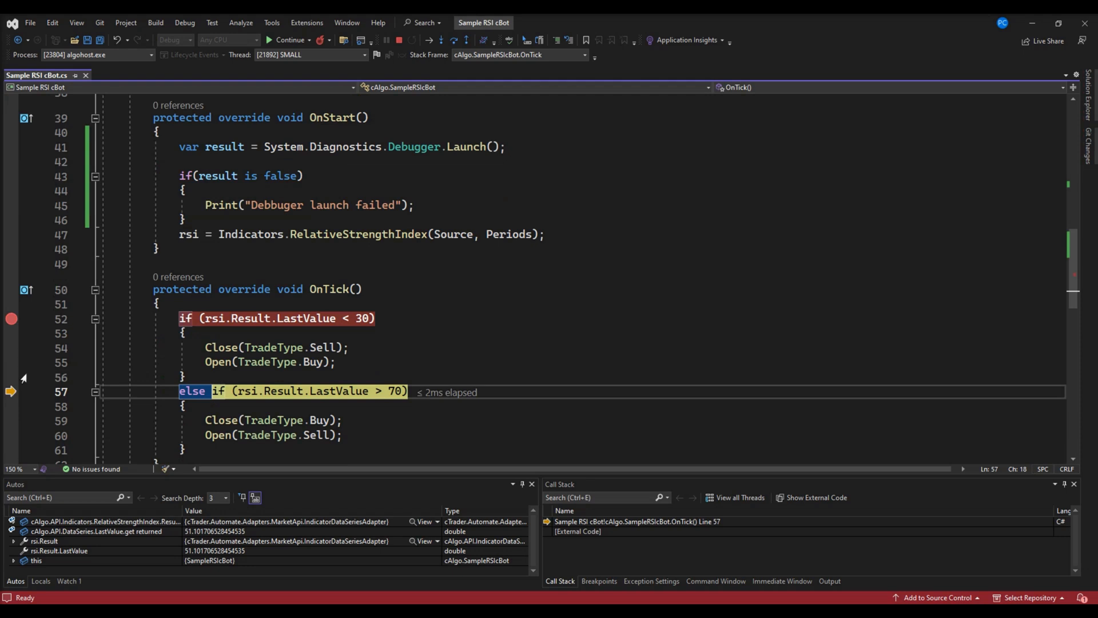
Step to the Close call in the above-70 branch and step into the Close method
{"action": "key", "text": "F10"}
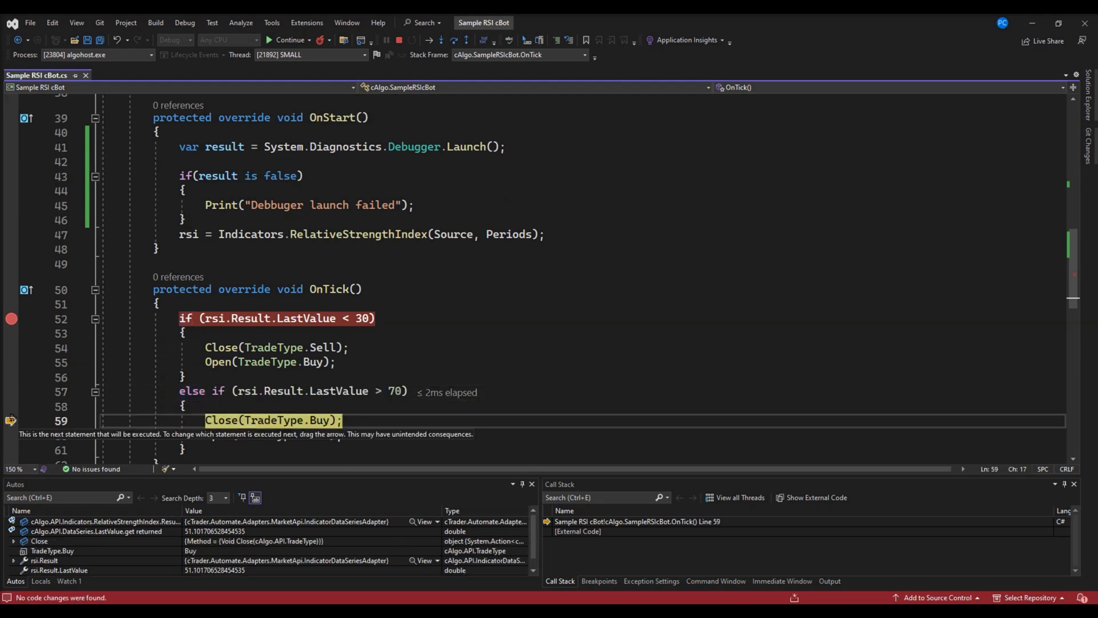
{"action": "double_click", "coordinate": [221, 348]}
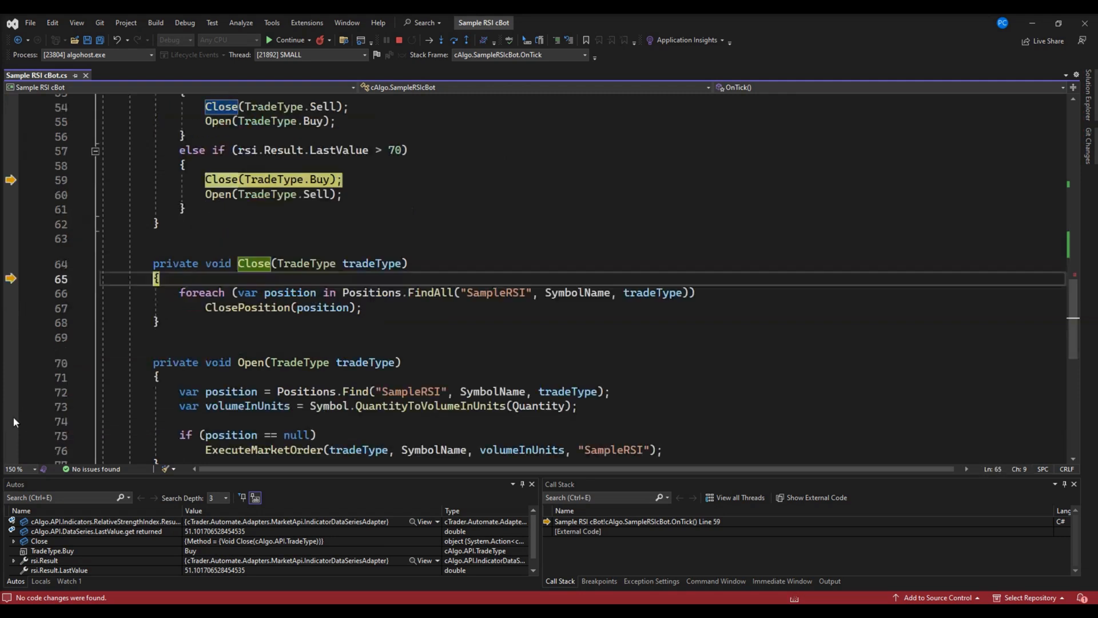
{"action": "key", "text": "F11"}
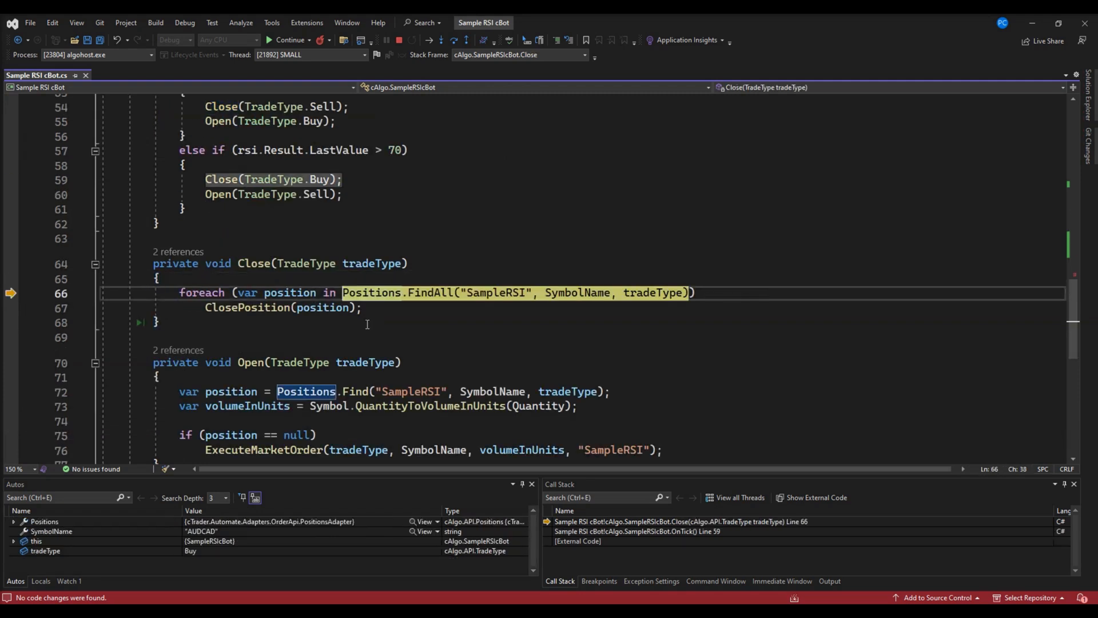